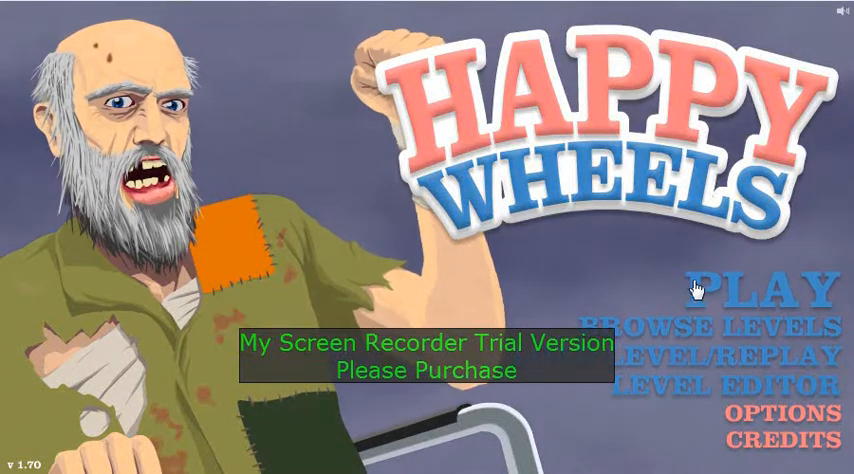
# Leave the title screen via BROWSE LEVELS to show the user-submitted levels list.
pyautogui.click(712, 324)
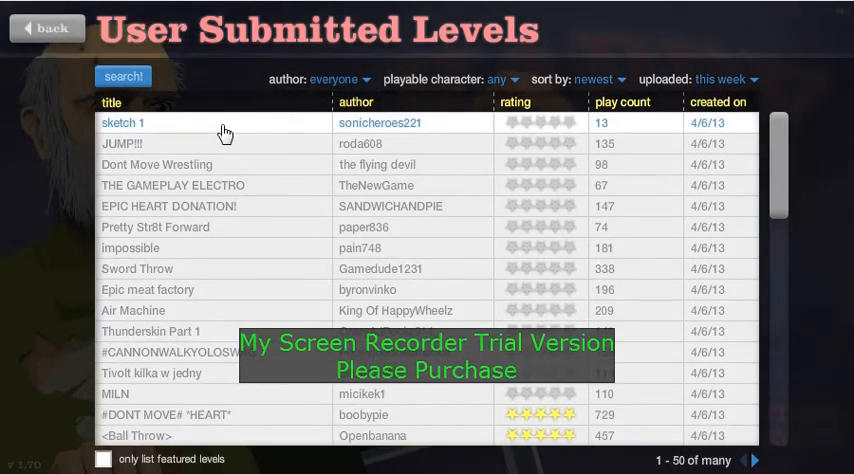
# Start the JUMP!!! level and ride it to the finish flag.
pyautogui.click(124, 122)
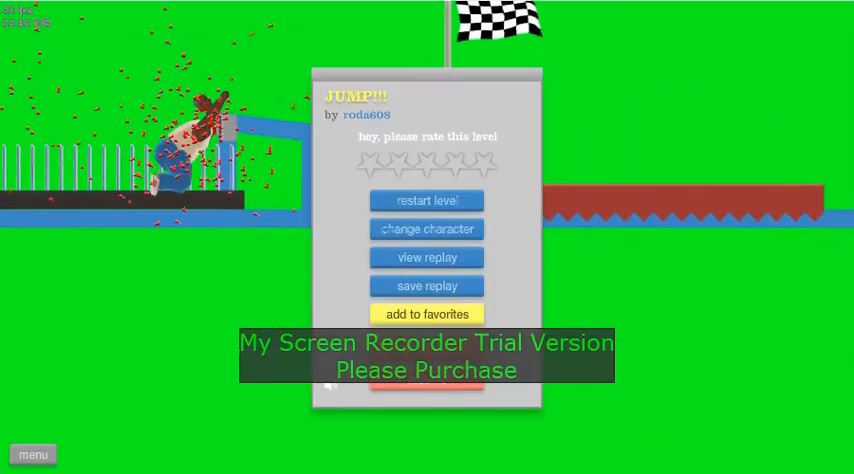
# Replay JUMP!!! with a different character, then exit back to the level browser.
pyautogui.click(426, 200)
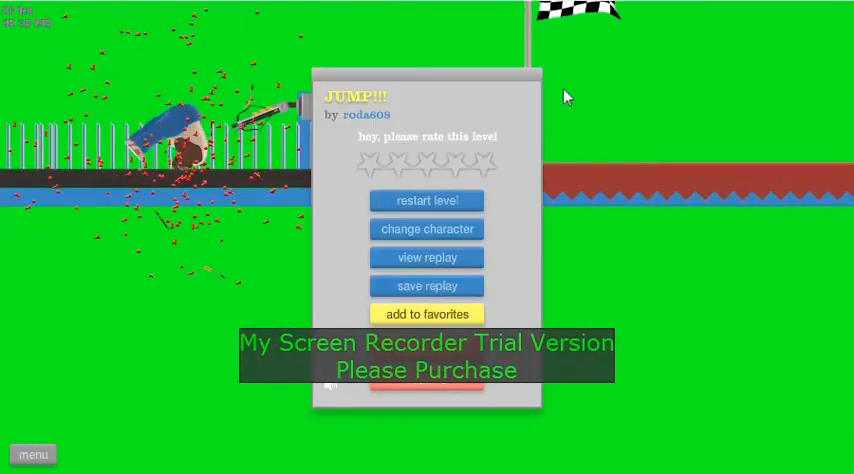
pyautogui.click(428, 228)
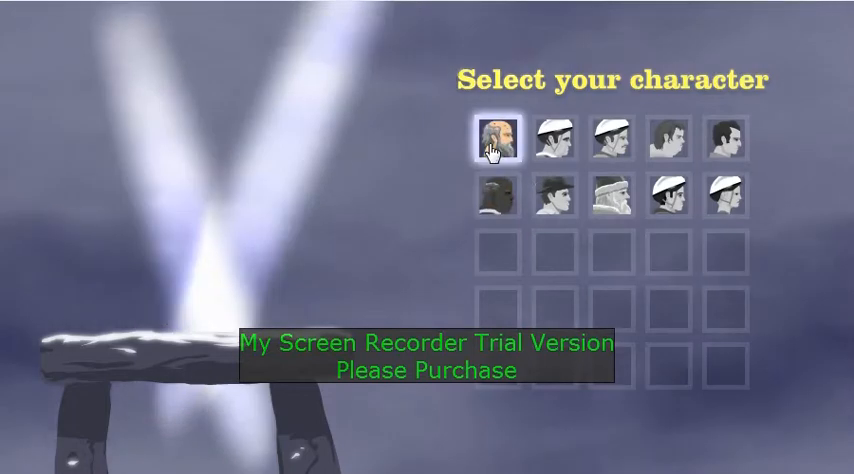
pyautogui.click(500, 138)
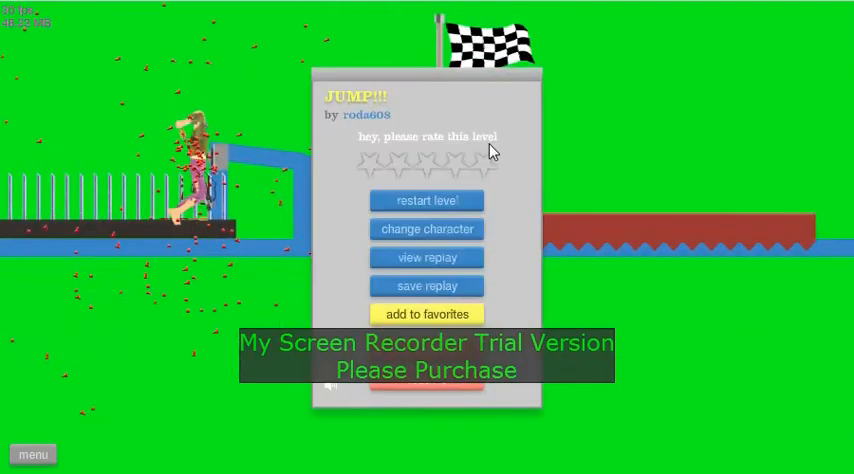
pyautogui.click(428, 200)
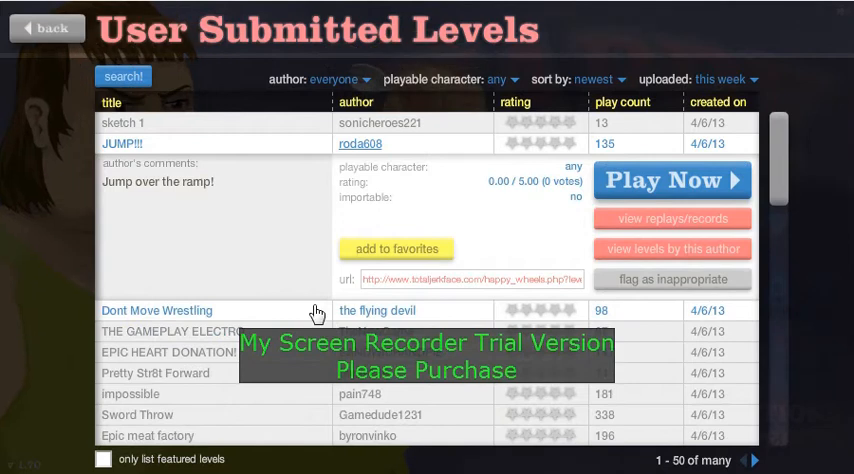
# Expand Dont Move Wrestling's details, then sort the level list by play count.
pyautogui.click(672, 180)
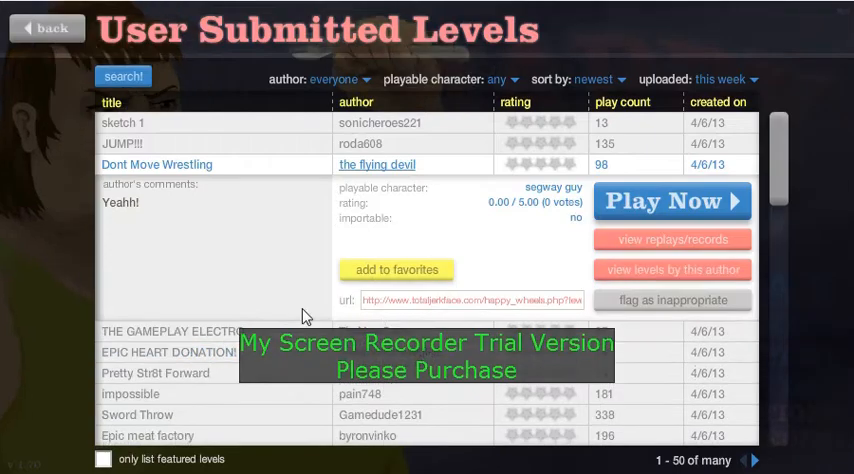
pyautogui.click(598, 80)
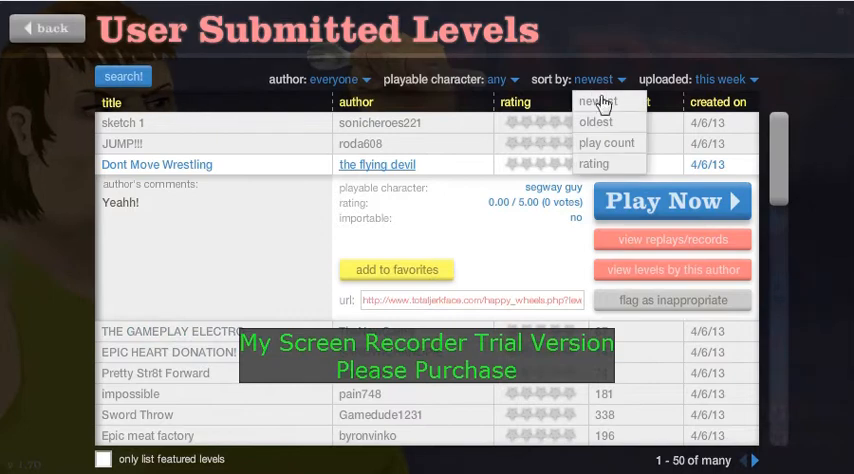
pyautogui.click(606, 144)
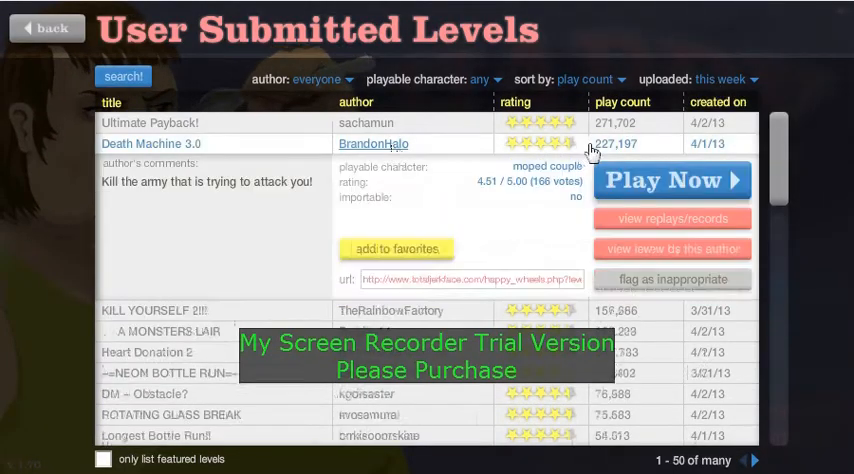
# Select A MONSTERS LAIR and play it through to the end-of-level prompt.
pyautogui.click(672, 180)
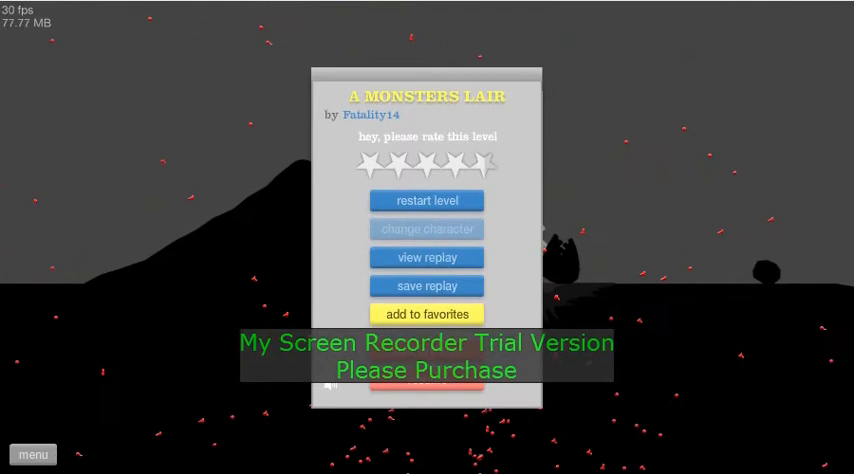
# Continue in A MONSTERS LAIR, then exit to the level browser with its row expanded.
pyautogui.click(428, 200)
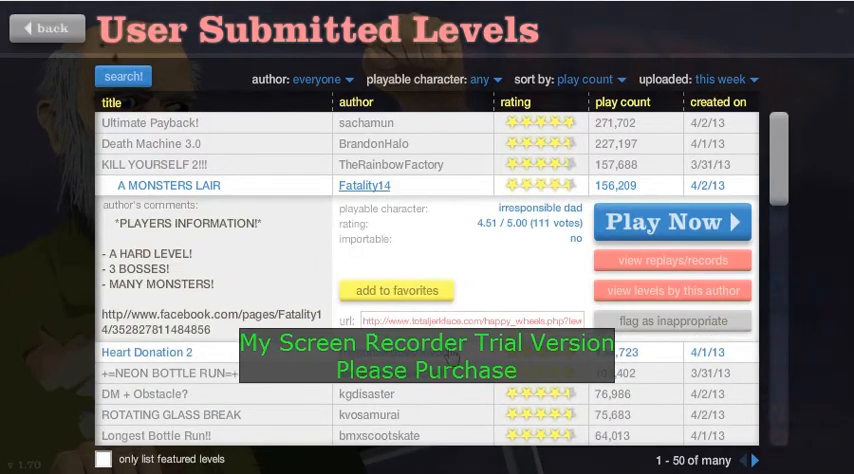
pyautogui.scroll(-3)
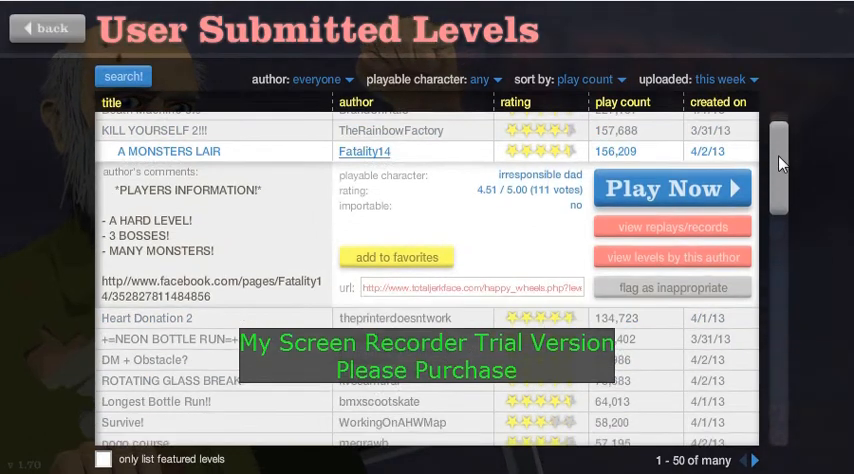
# Scroll to NEON BOTTLE RUN, confirm a character and start the level.
pyautogui.scroll(-3)
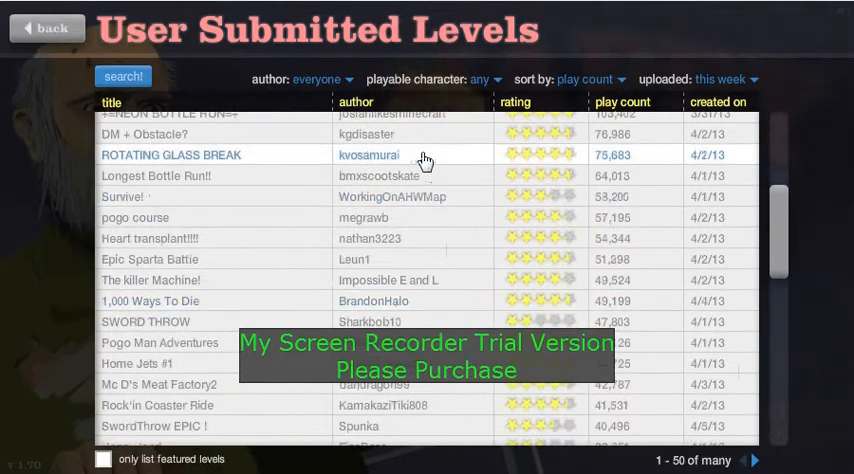
pyautogui.moveTo(436, 124)
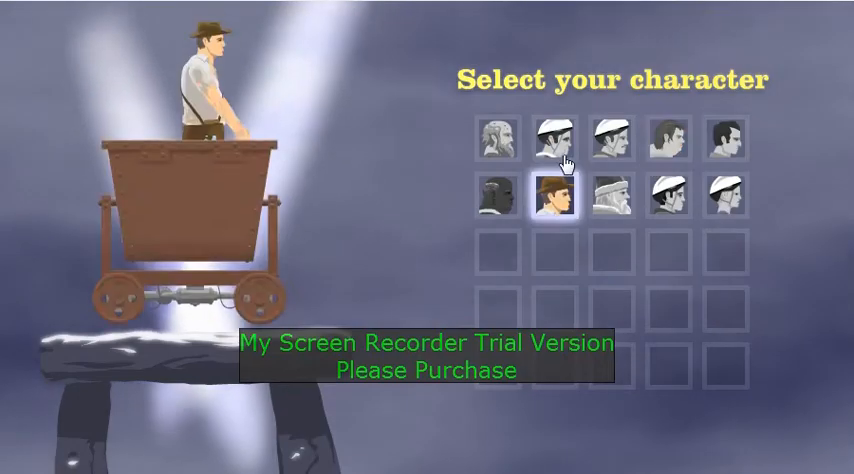
pyautogui.click(612, 140)
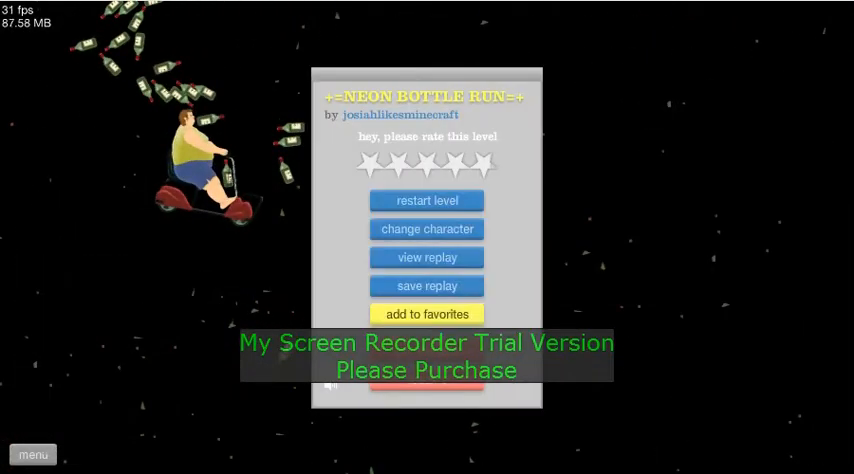
# Restart Neon Bottle Run twice with the moped rider, then exit to the level list.
pyautogui.click(426, 200)
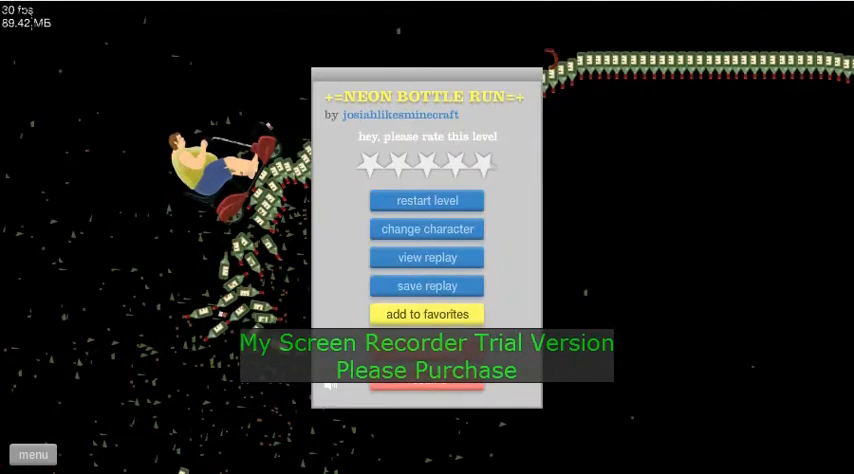
pyautogui.click(426, 200)
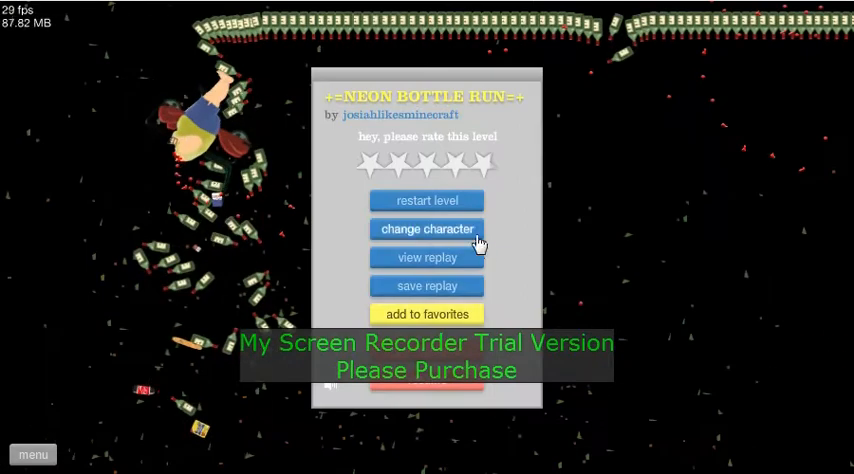
pyautogui.click(428, 228)
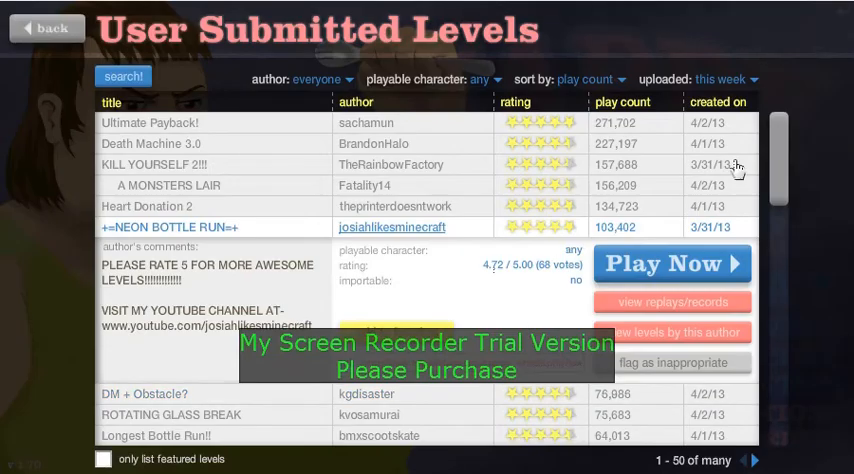
# Scroll to Longest Bottle Run! and make a first run with the bicycle rider.
pyautogui.scroll(-3)
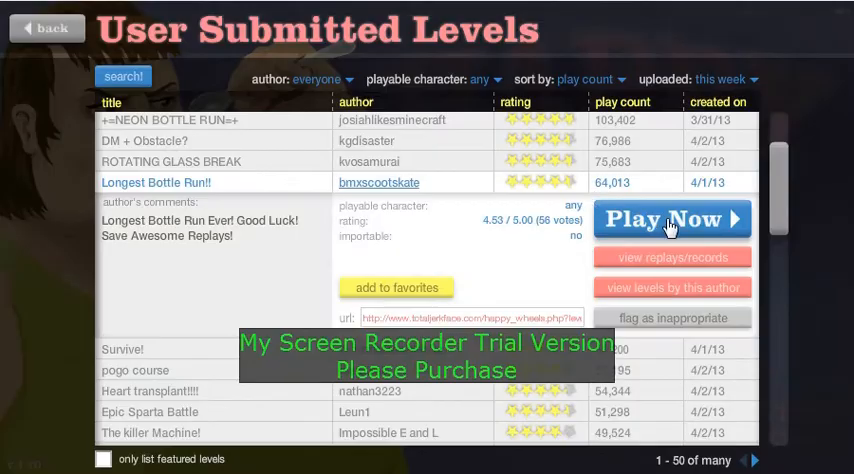
pyautogui.click(672, 220)
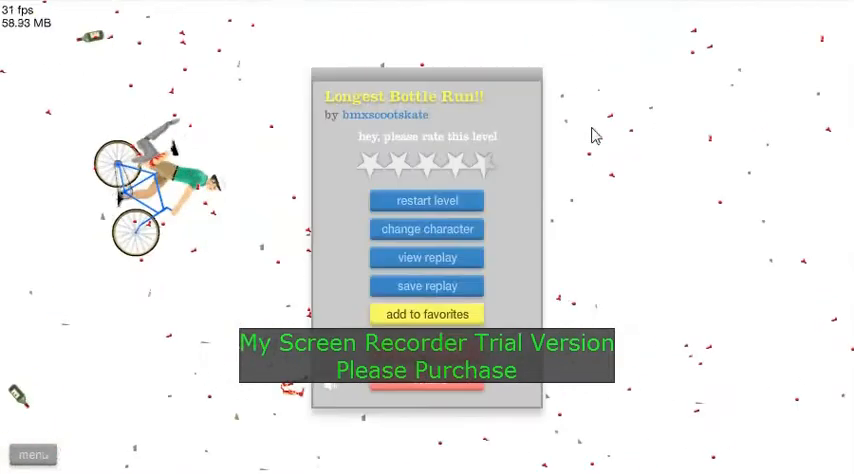
# Restart Longest Bottle Run! twice so the bicycle rider is back at the start.
pyautogui.click(426, 200)
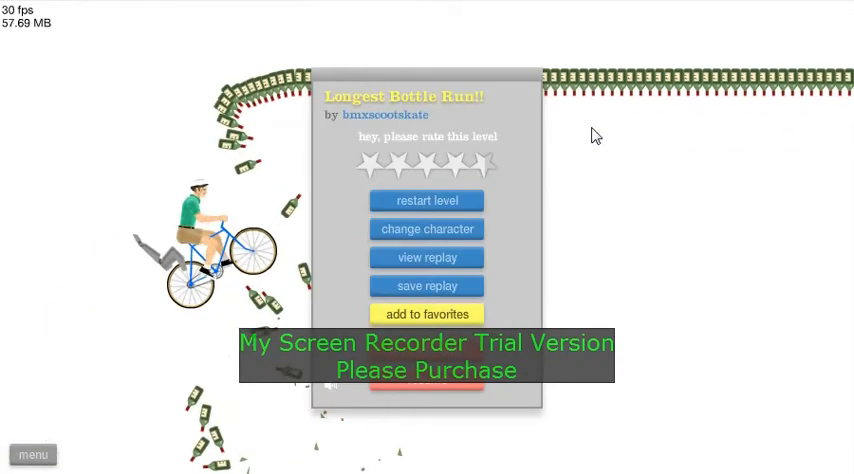
pyautogui.click(426, 200)
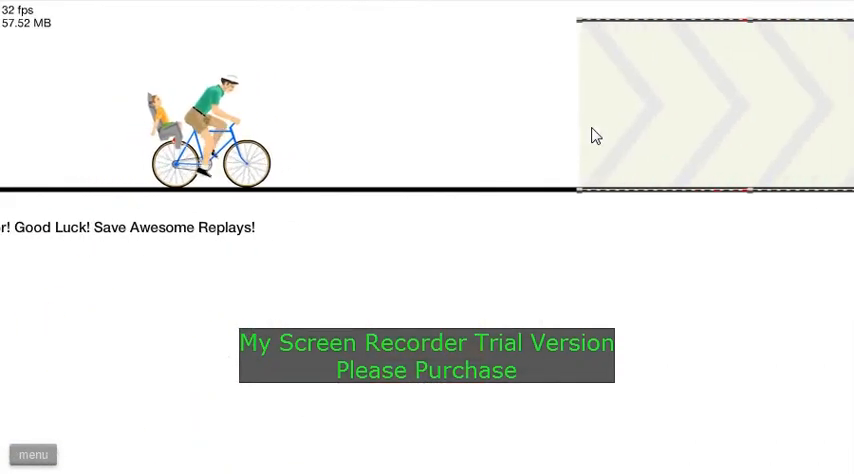